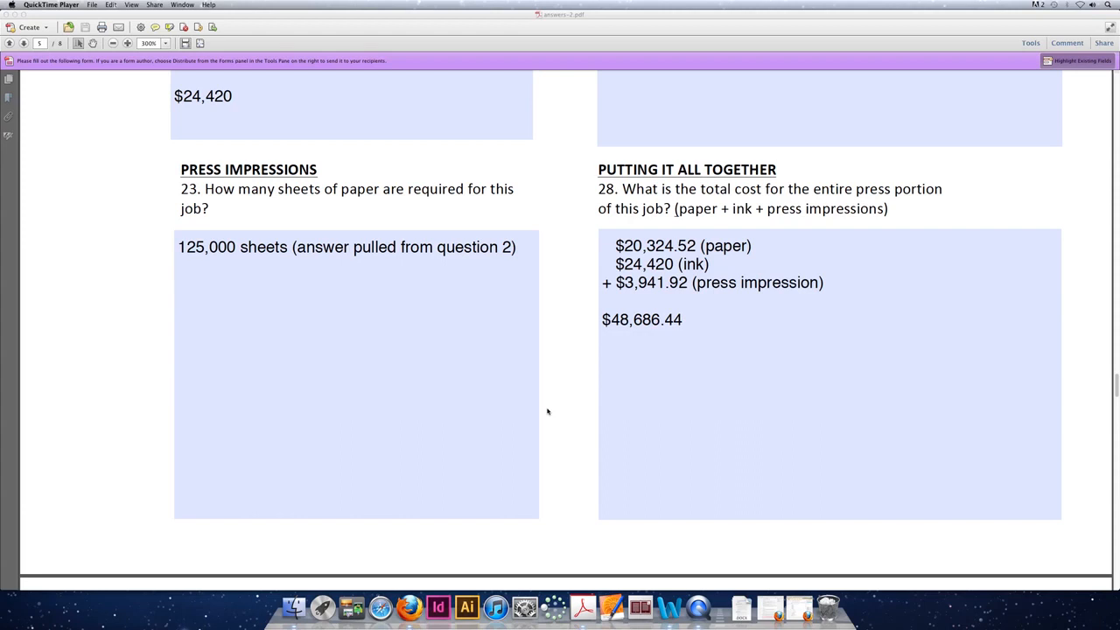
Scroll the worksheet back to the page with questions 19–20 and 24–25 on black ink and press sides
scroll(down, 3)
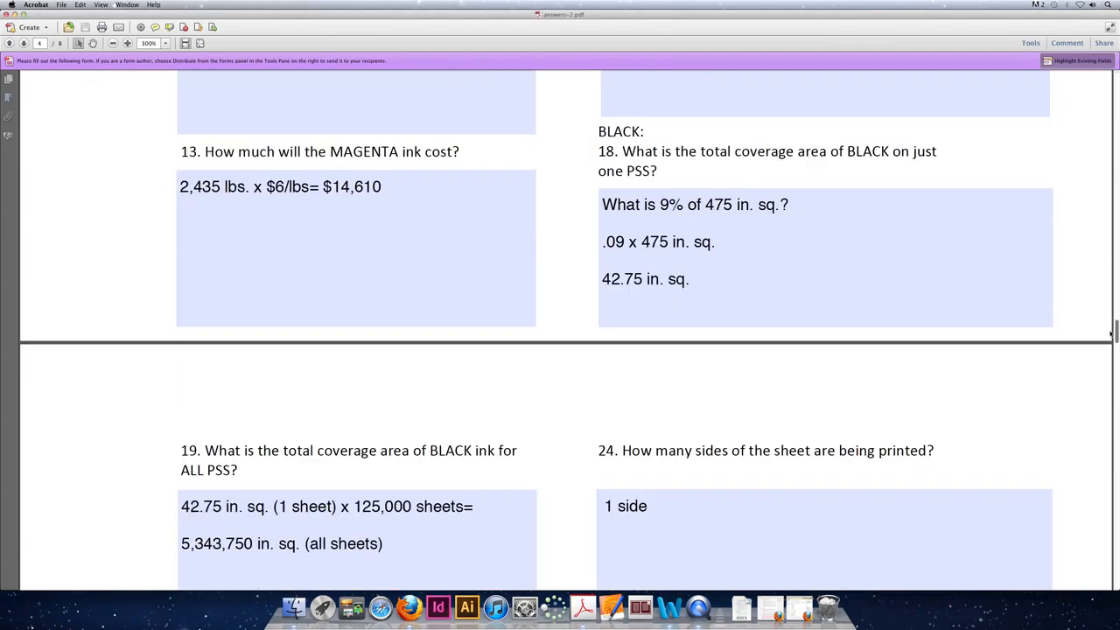
scroll(down, 3)
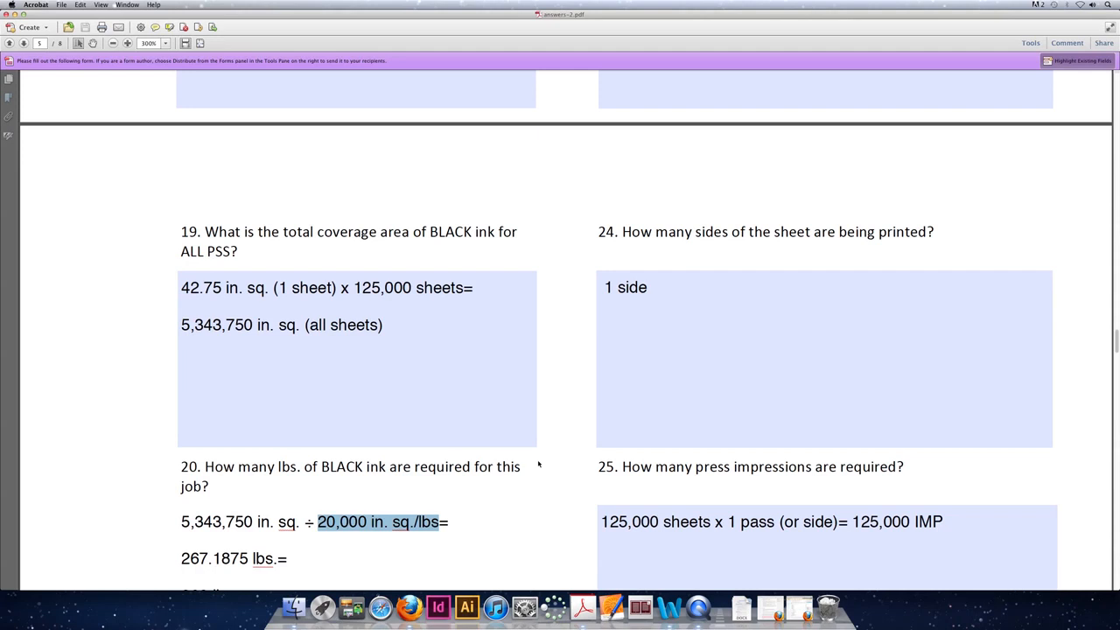
Focus question 24's sheet-sides box and scroll to the $1,608 black ink cost and 11.36 press hours
click(823, 359)
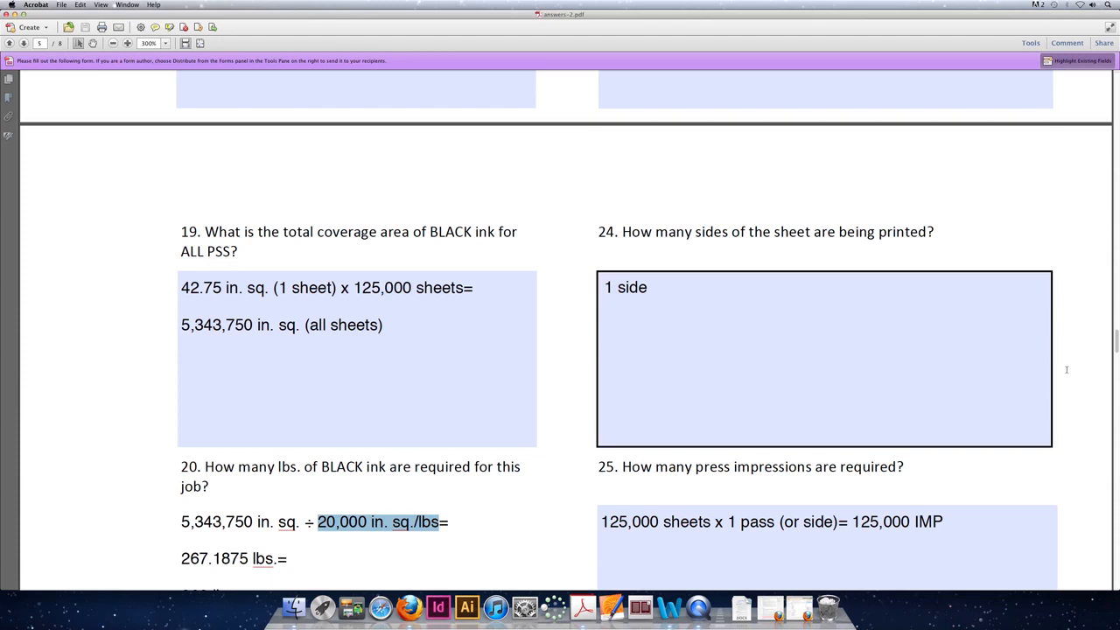
scroll(down, 3)
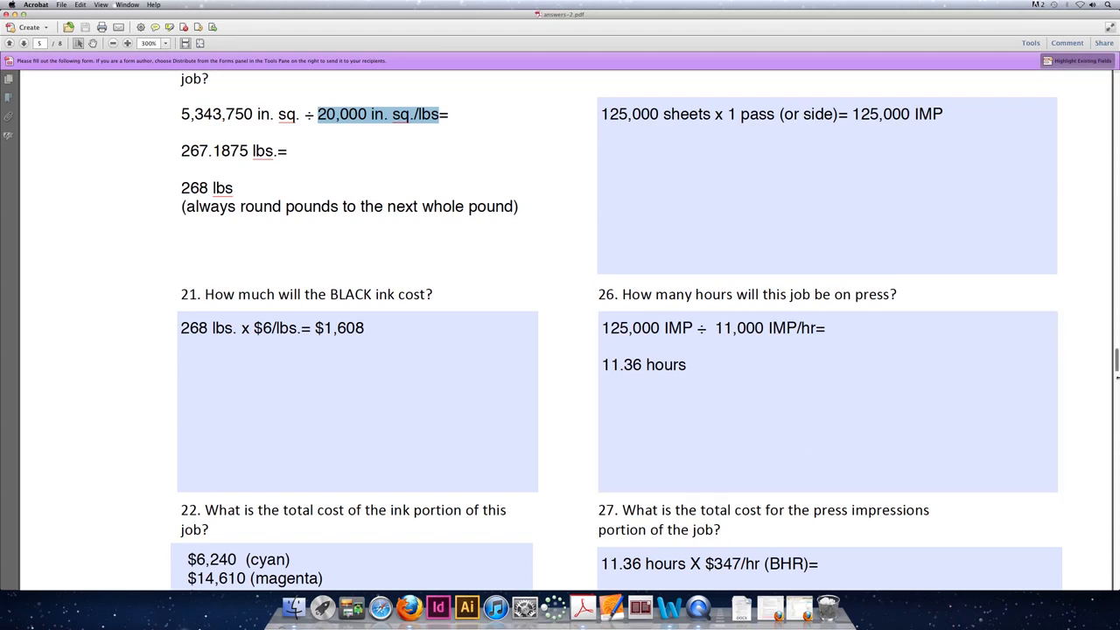
Scroll past $24,420 total ink and $3,941.92 impressions to question 28's $48,686.44 total press cost
scroll(down, 3)
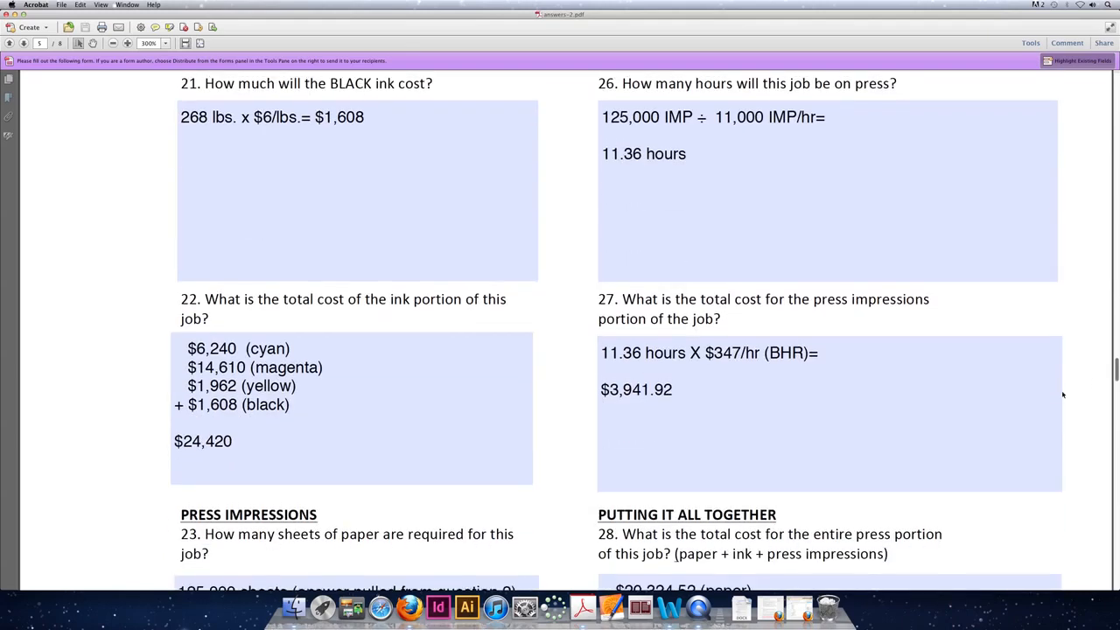
mouse_move(580, 402)
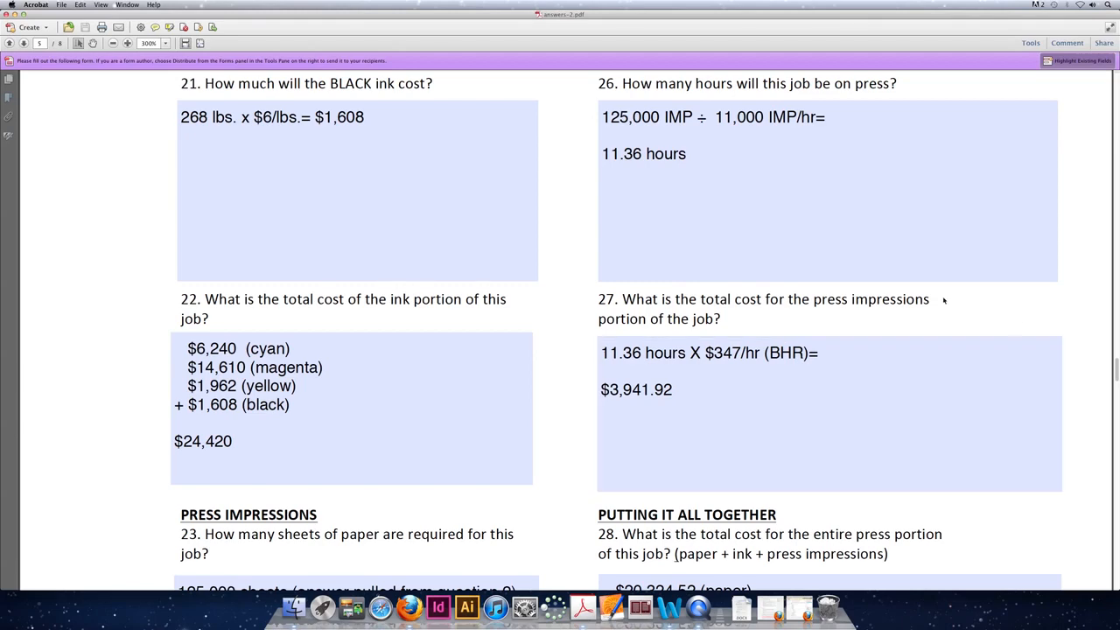
scroll(down, 3)
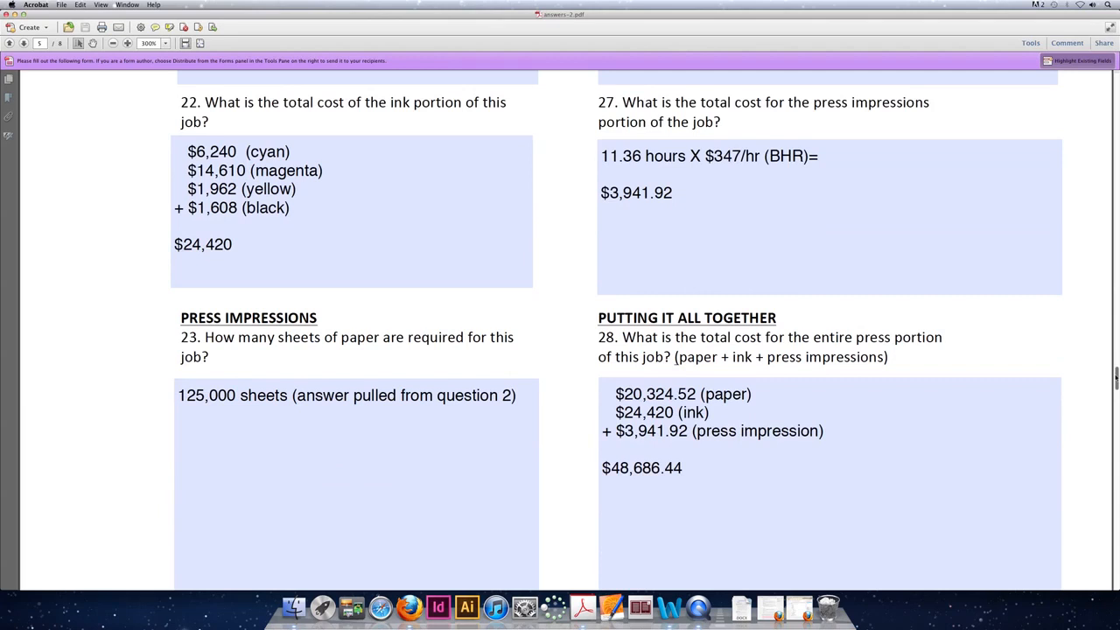
scroll(down, 3)
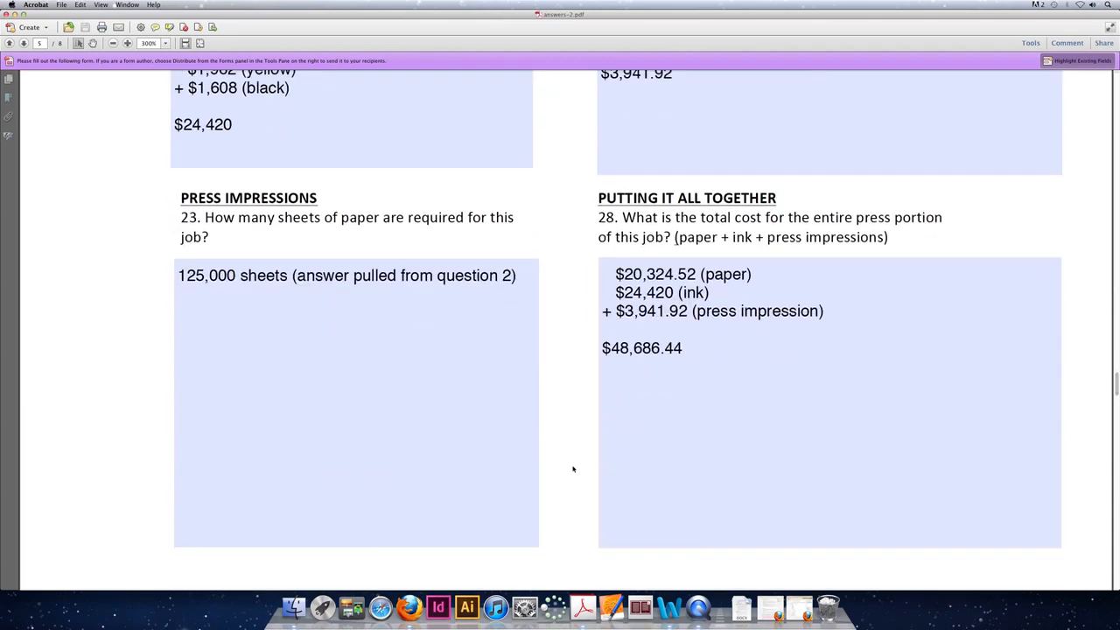